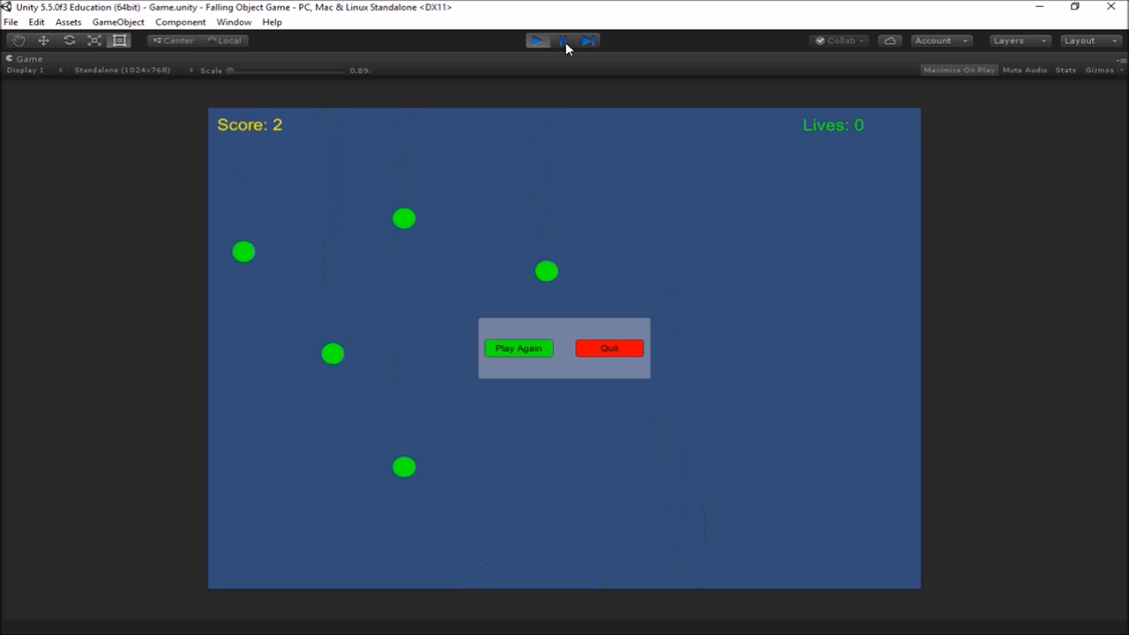
pyautogui.click(562, 40)
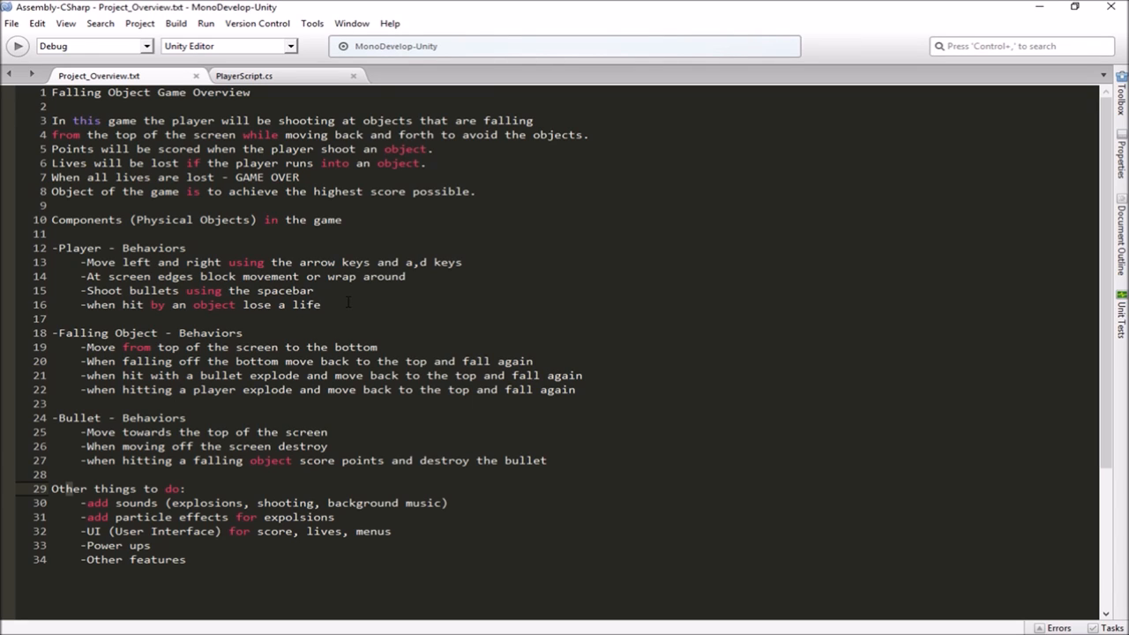
pyautogui.moveTo(368, 292)
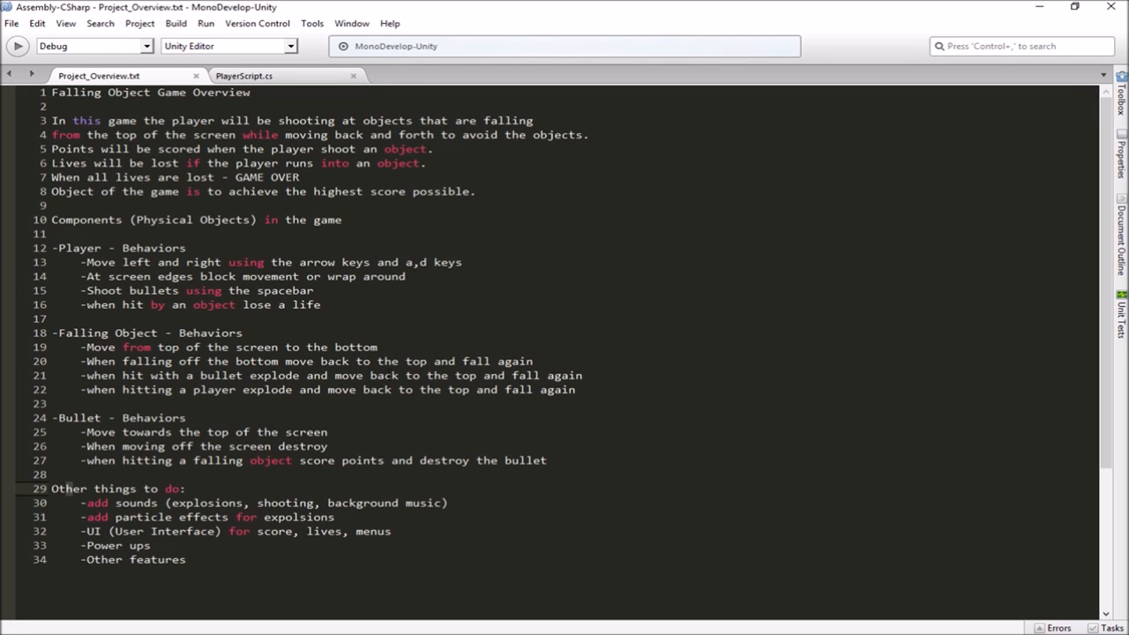
pyautogui.moveTo(624, 386)
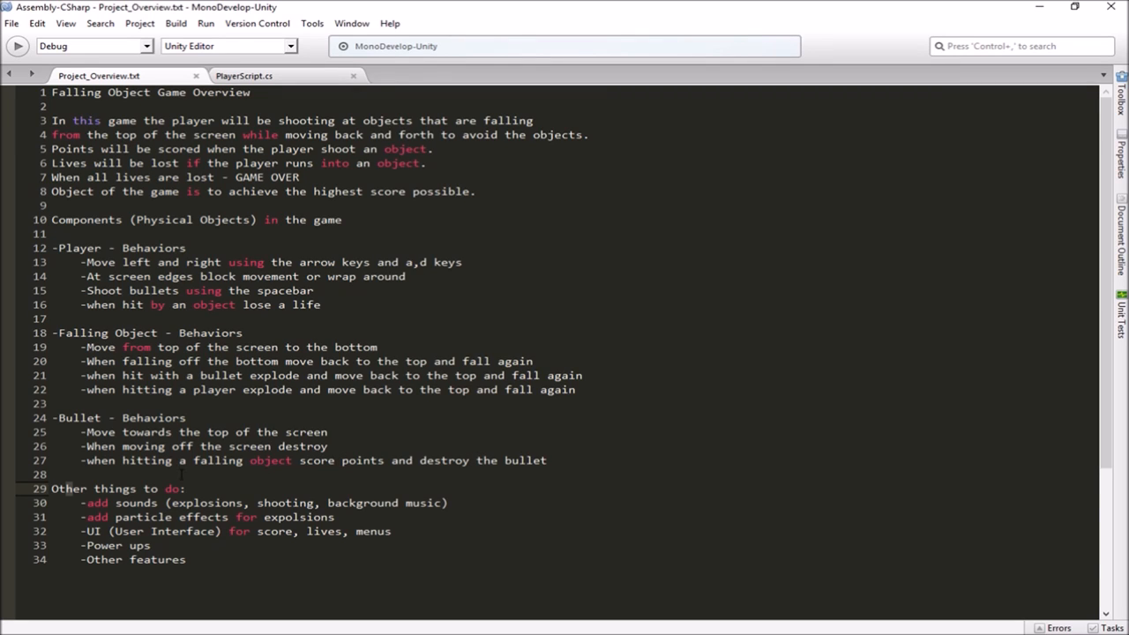
pyautogui.click(181, 489)
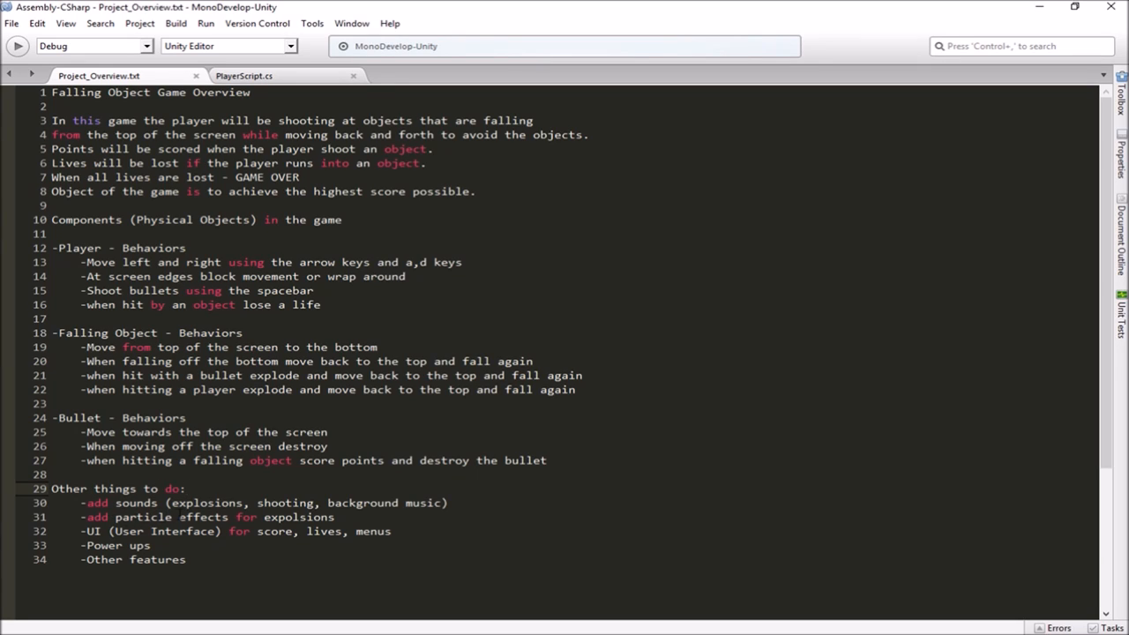
pyautogui.click(184, 488)
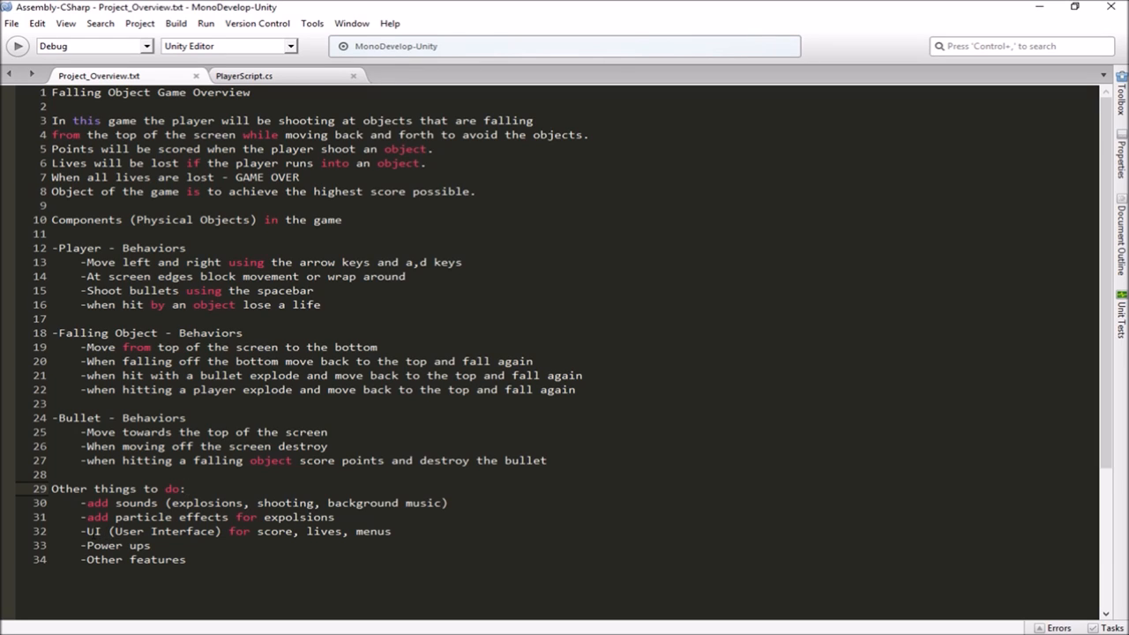
pyautogui.click(185, 488)
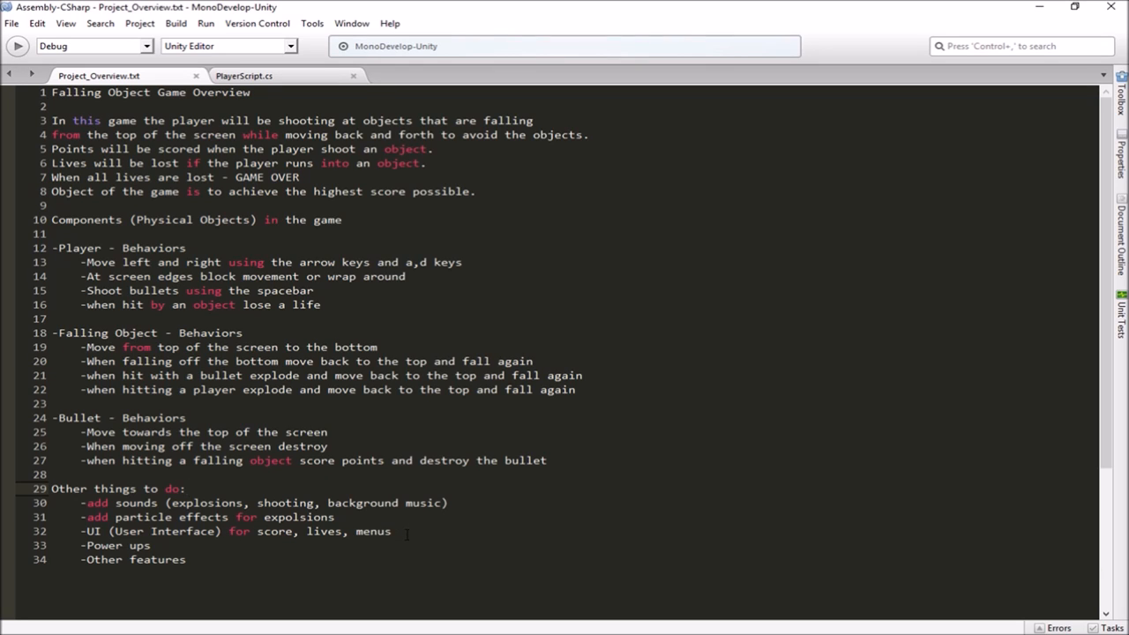
pyautogui.click(183, 488)
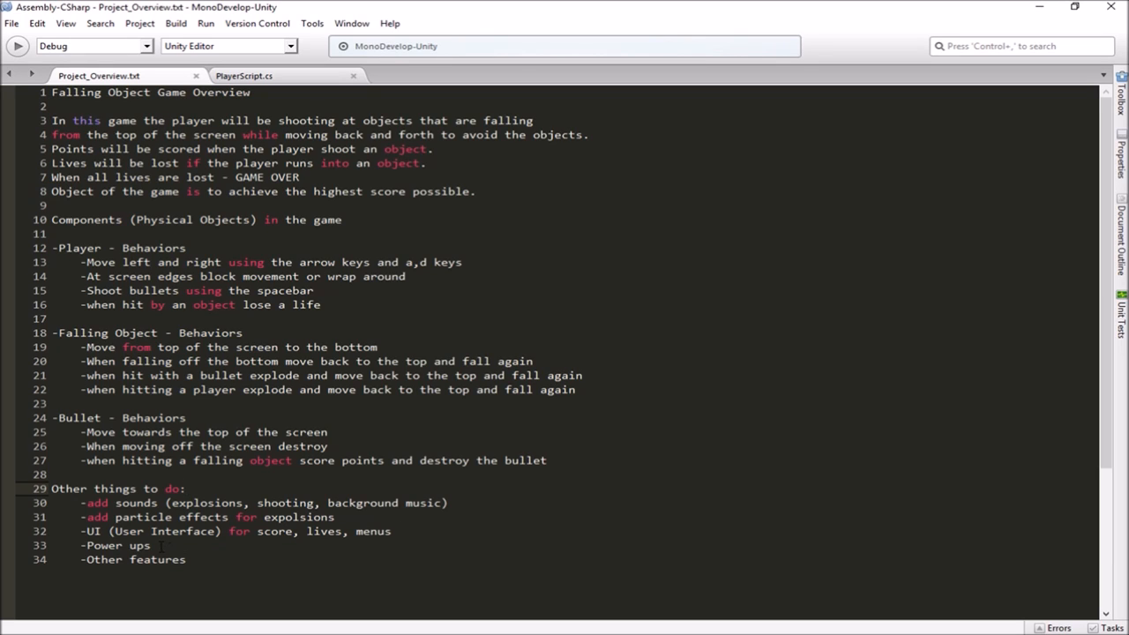
pyautogui.click(183, 489)
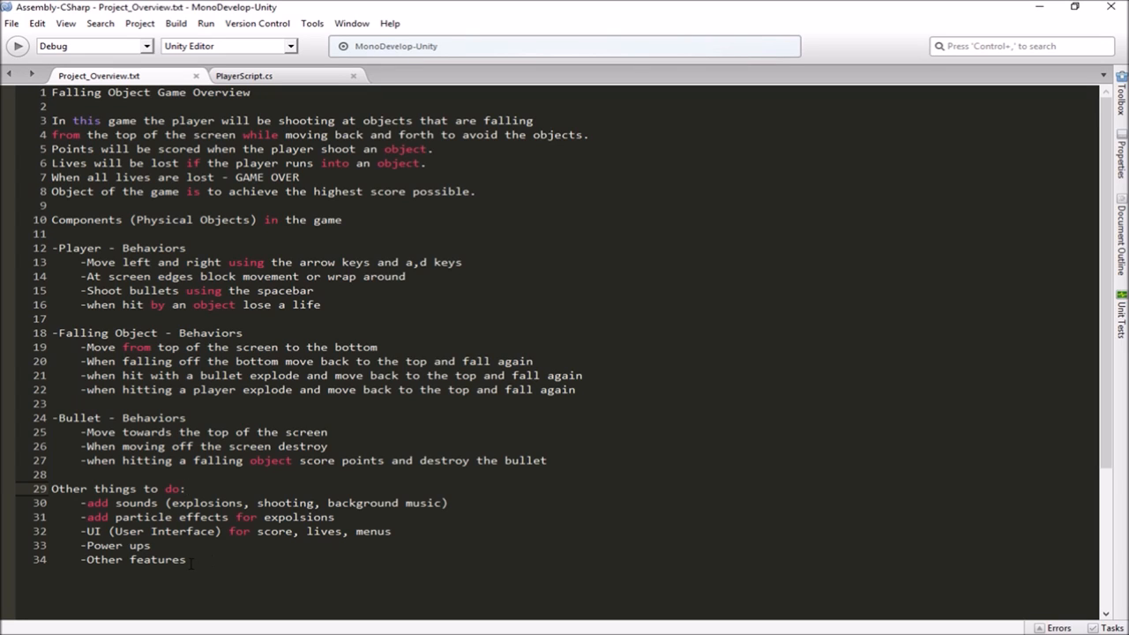
pyautogui.click(185, 489)
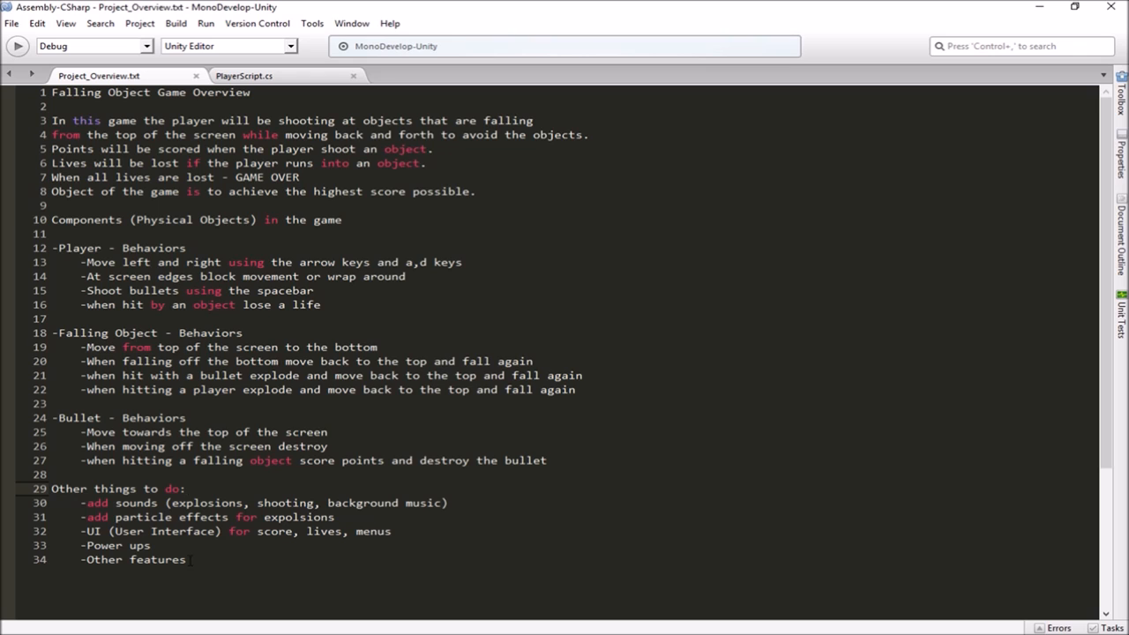
pyautogui.scroll(-3)
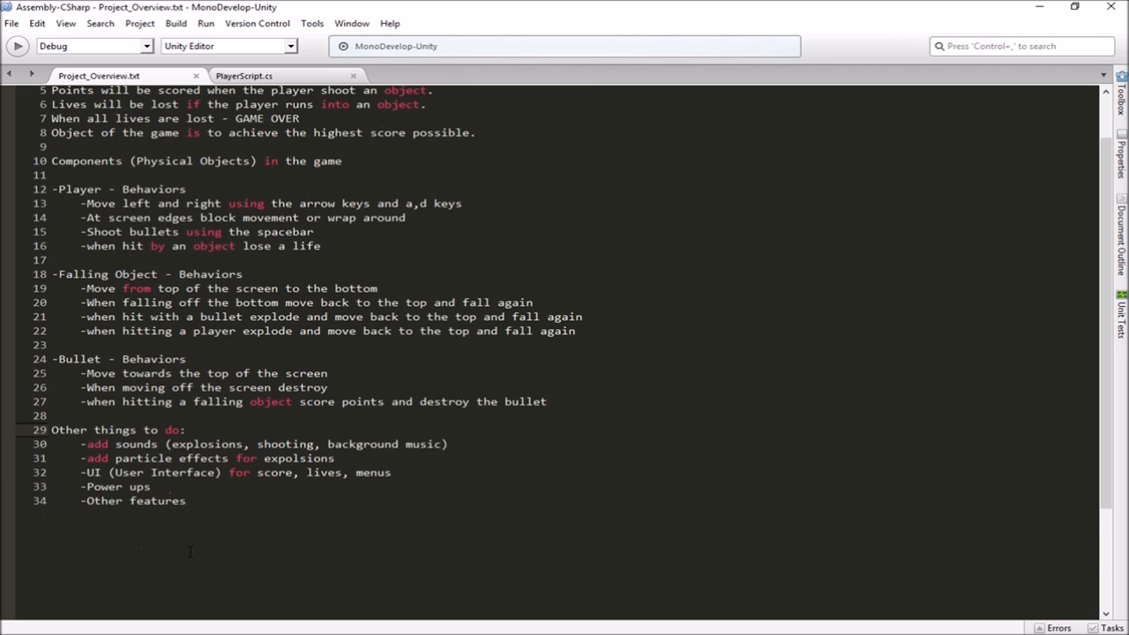
pyautogui.scroll(3)
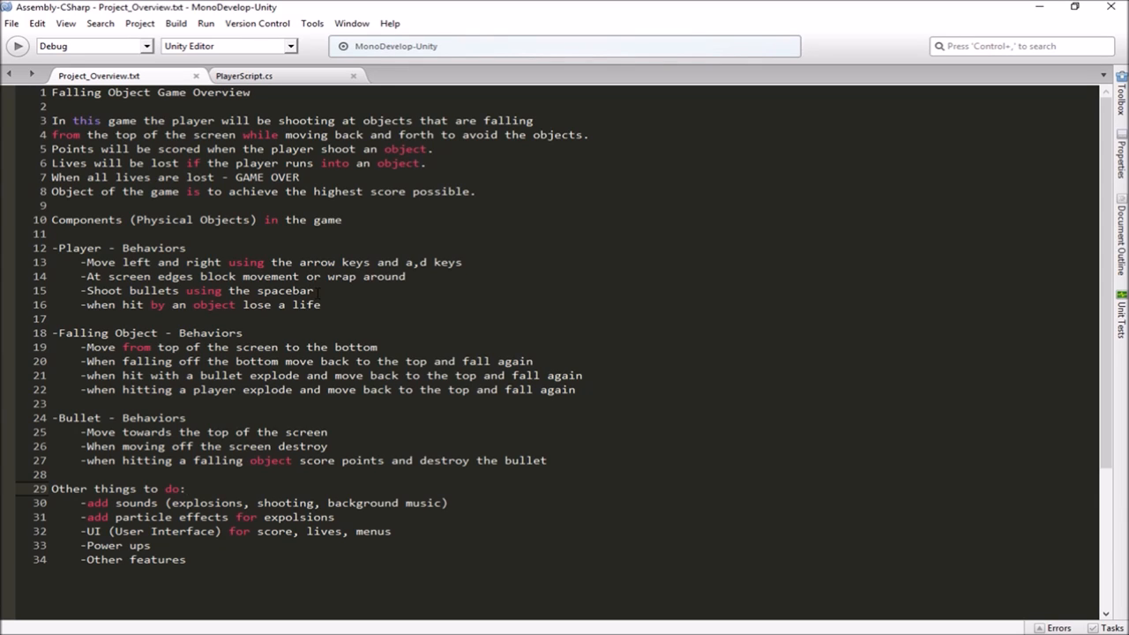
pyautogui.click(185, 489)
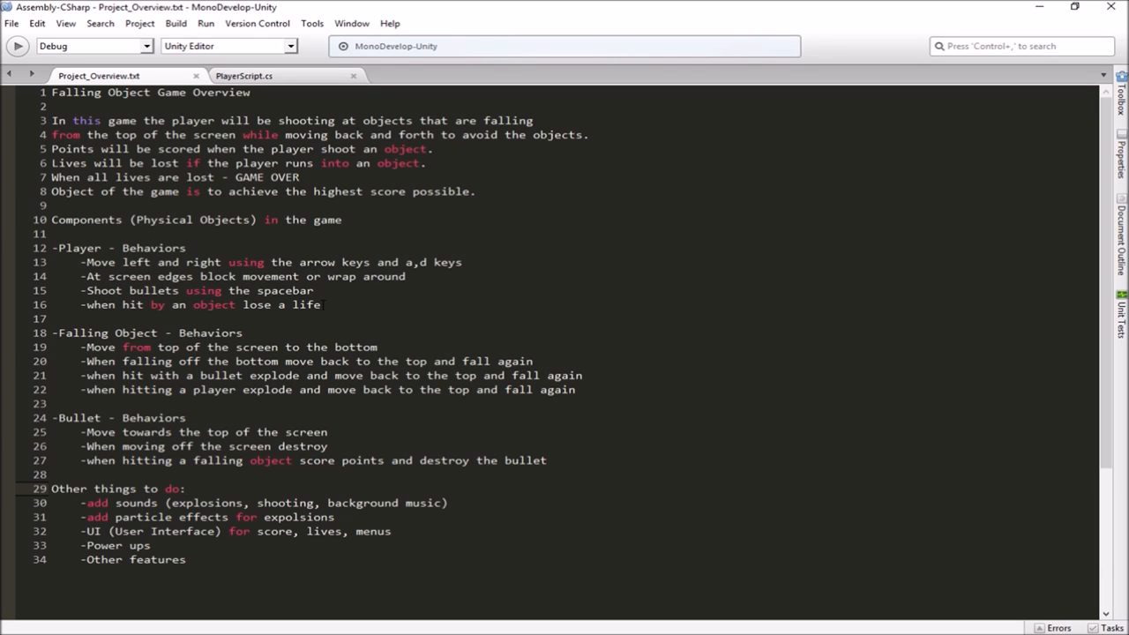
pyautogui.click(186, 488)
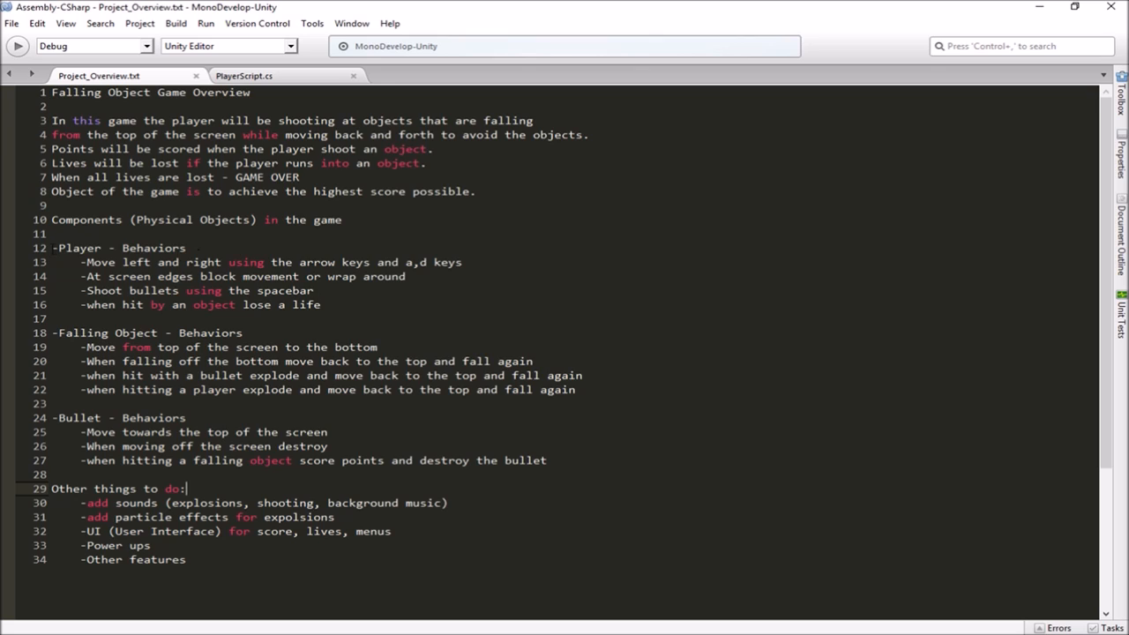
pyautogui.click(114, 248)
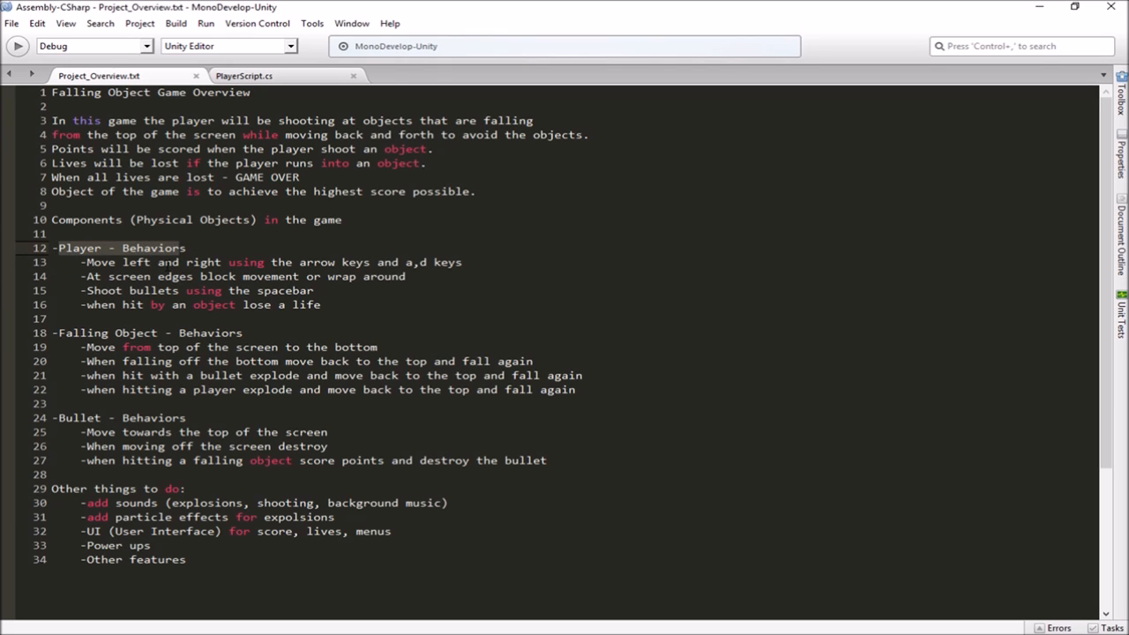